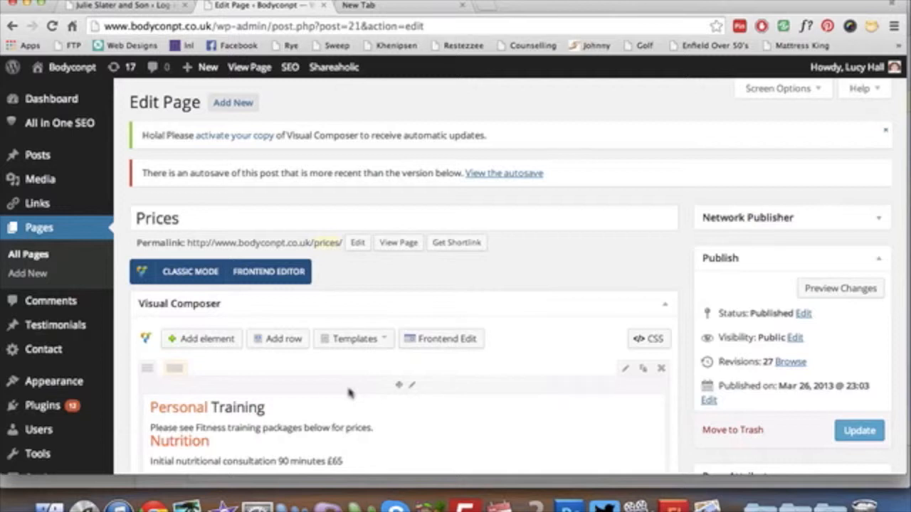
- Open the Visual Composer element library listing Text Block, Separator, Image Gallery and more
scroll(down, 3)
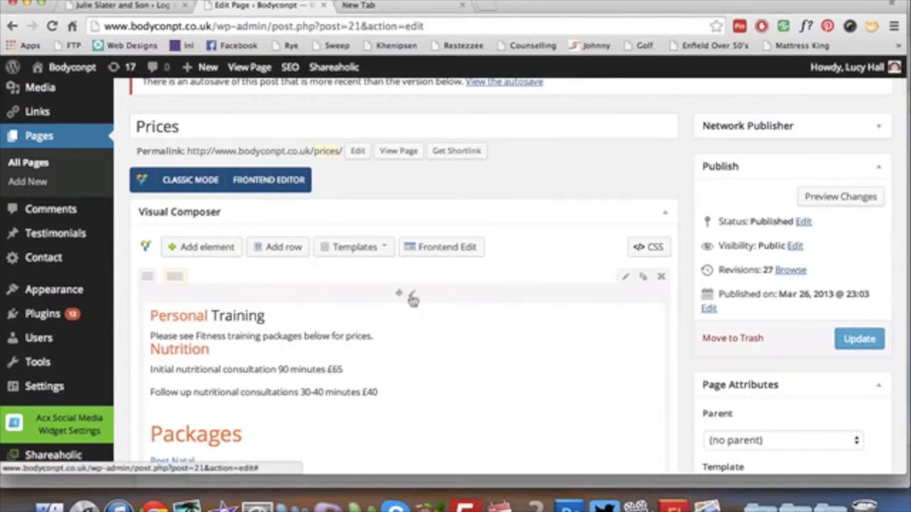
scroll(down, 3)
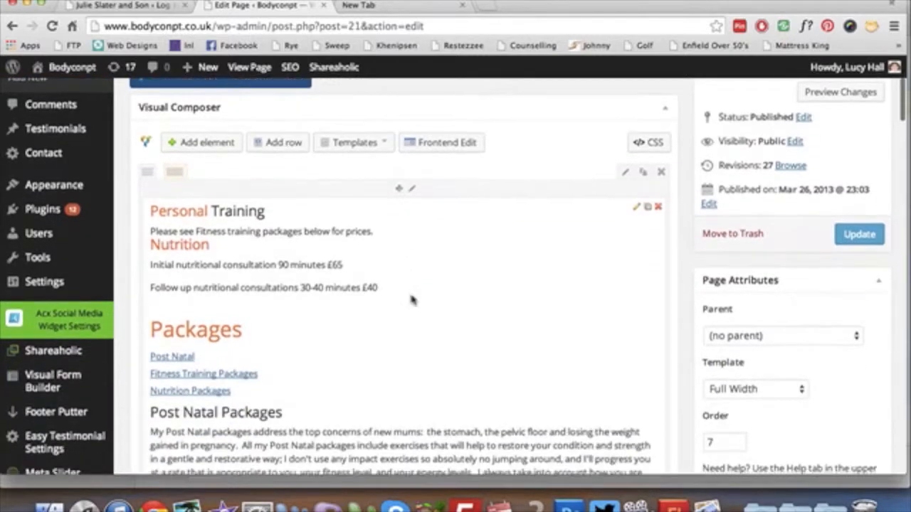
scroll(down, 3)
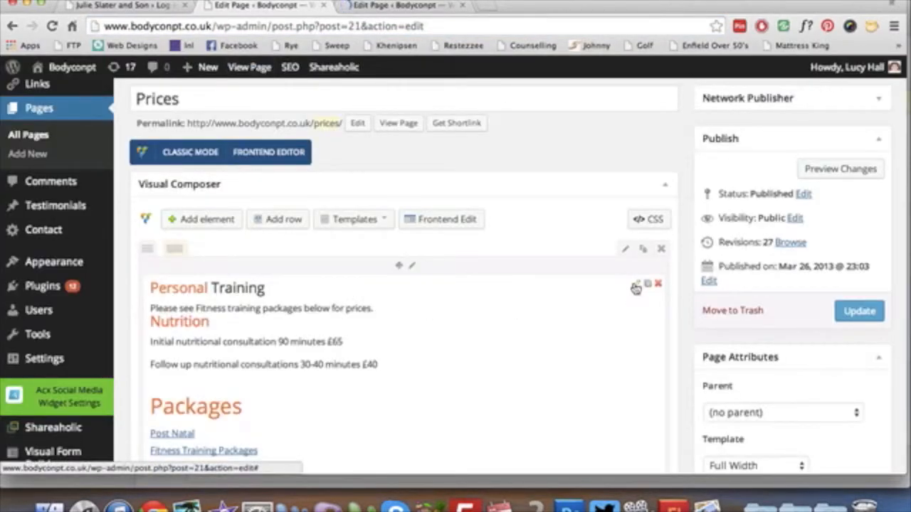
click(354, 219)
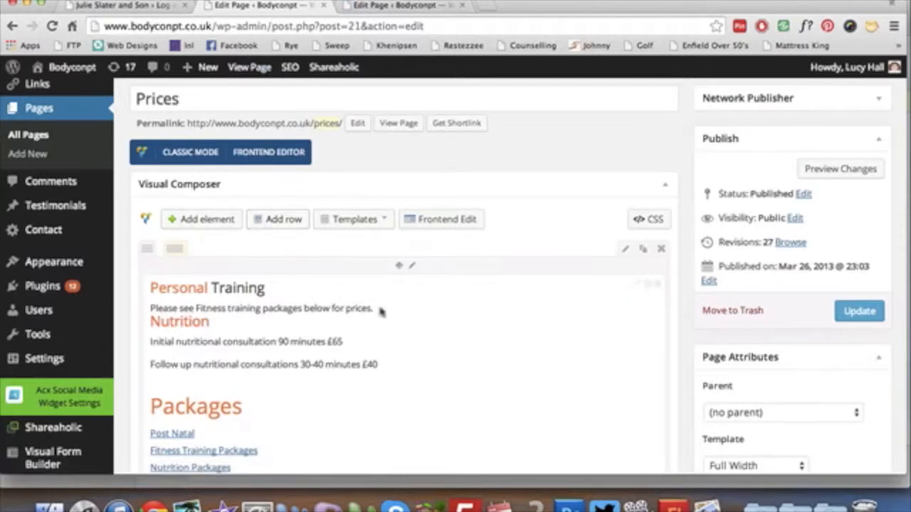
scroll(down, 3)
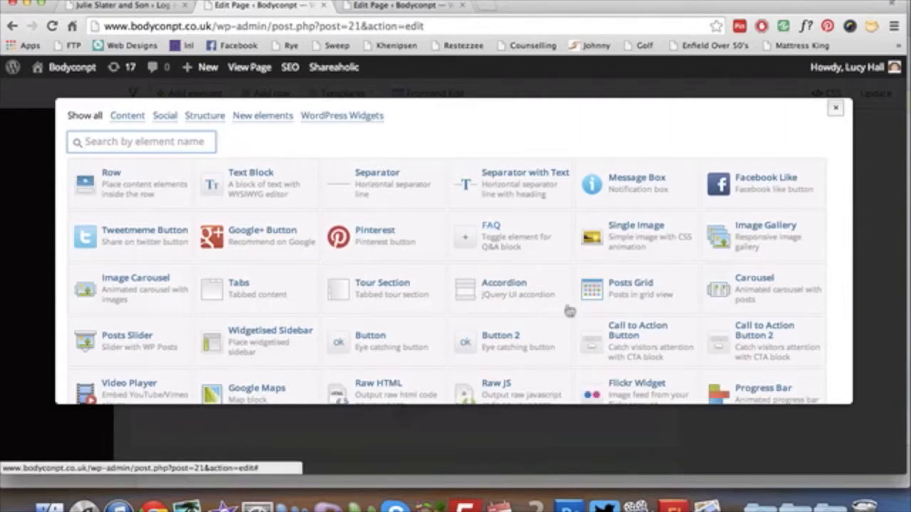
scroll(down, 3)
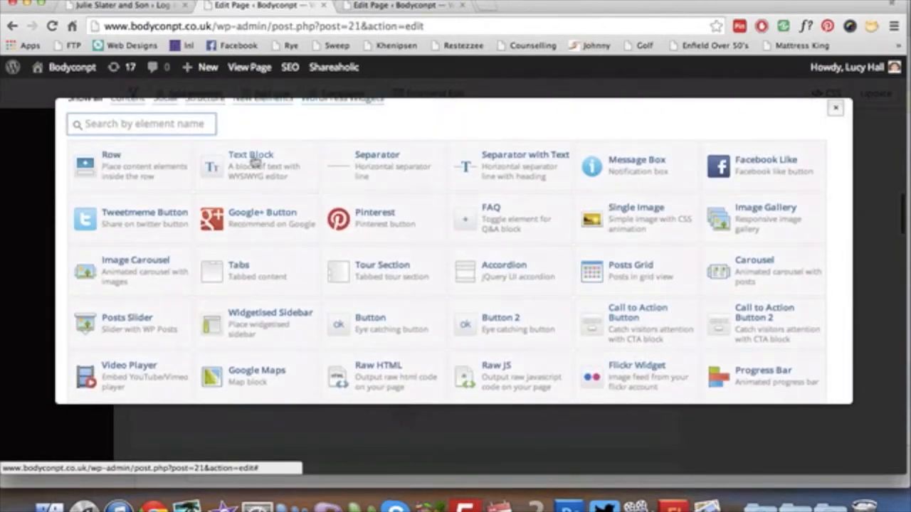
mouse_move(402, 160)
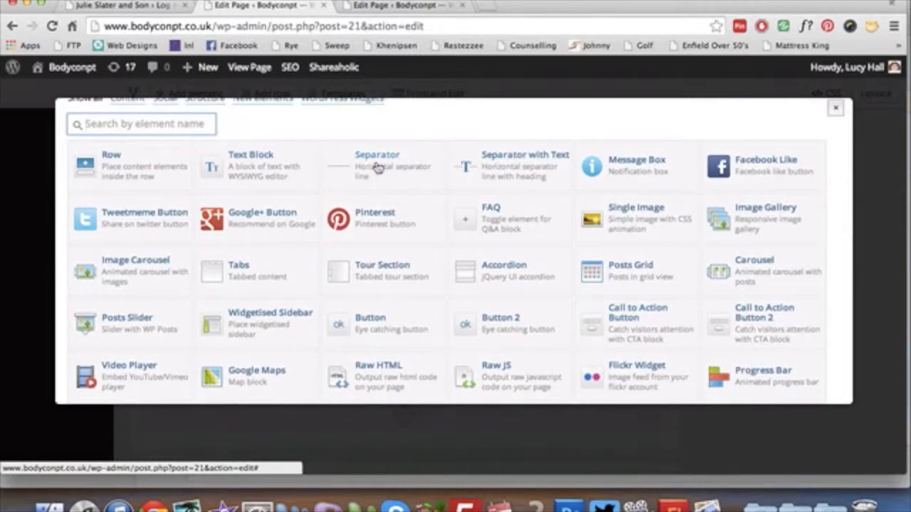
mouse_move(276, 319)
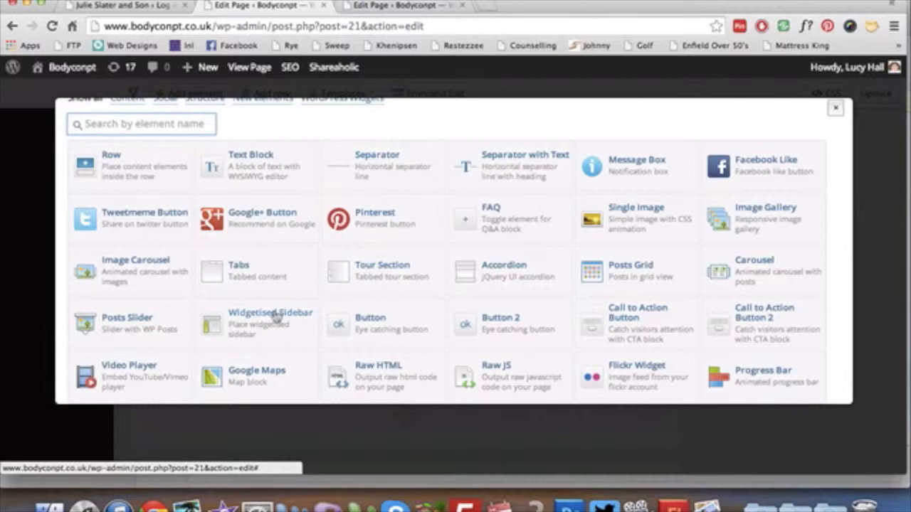
mouse_move(162, 314)
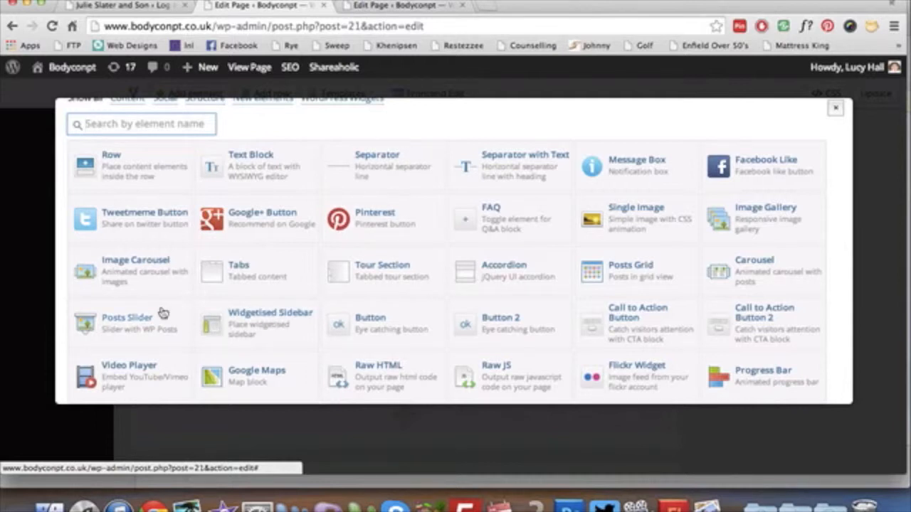
mouse_move(464, 319)
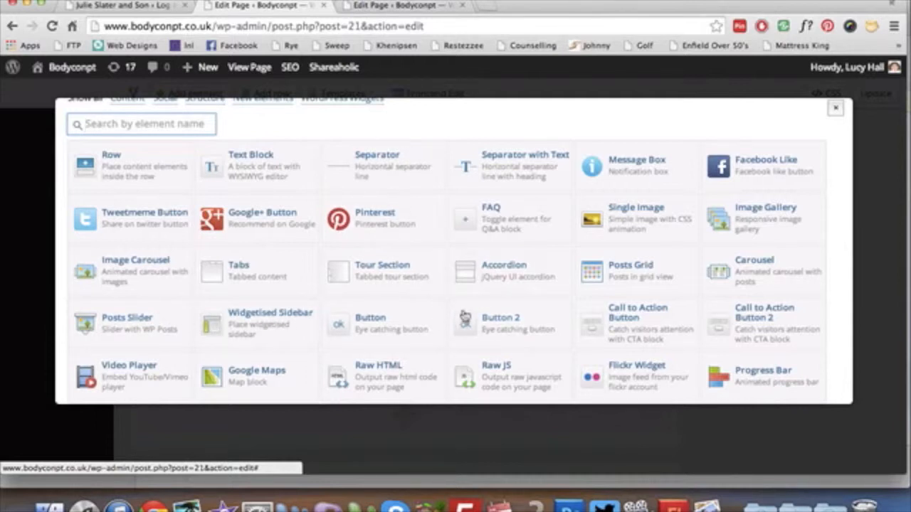
scroll(down, 3)
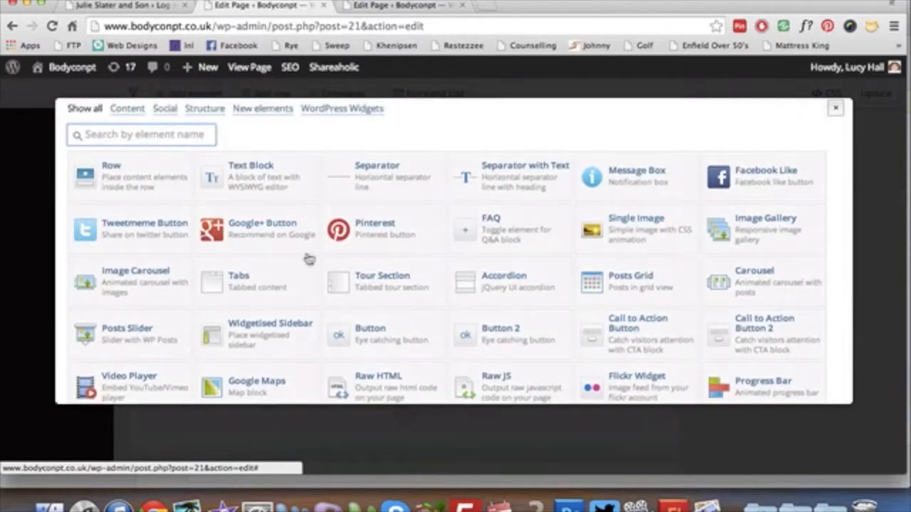
- Add a Tabs element below the Nutrition Packages section
click(834, 108)
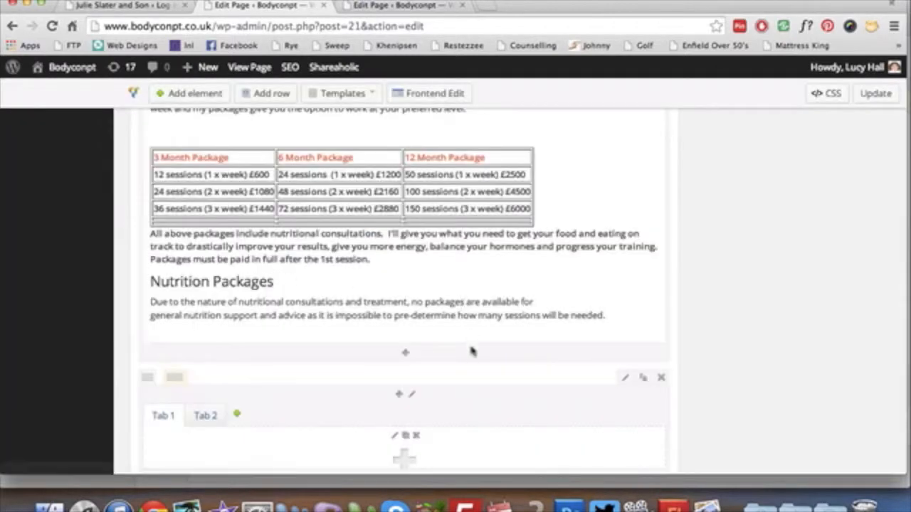
scroll(down, 3)
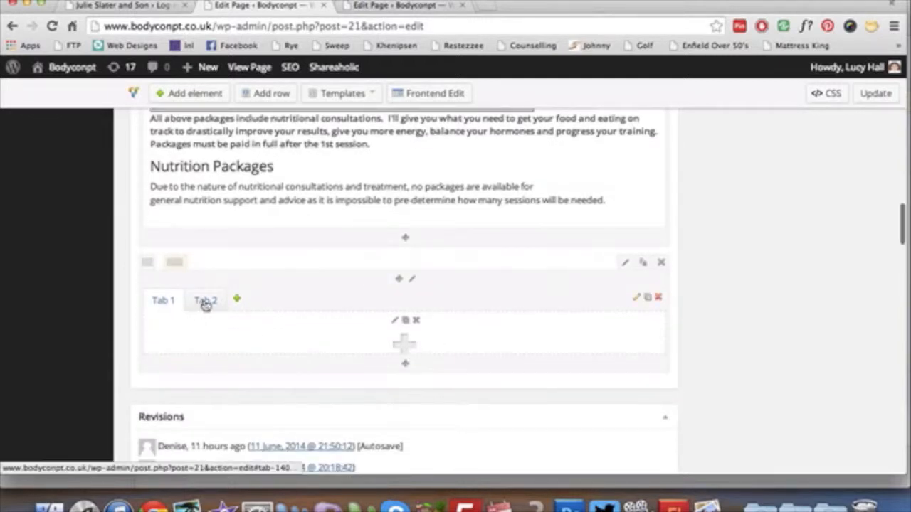
click(237, 299)
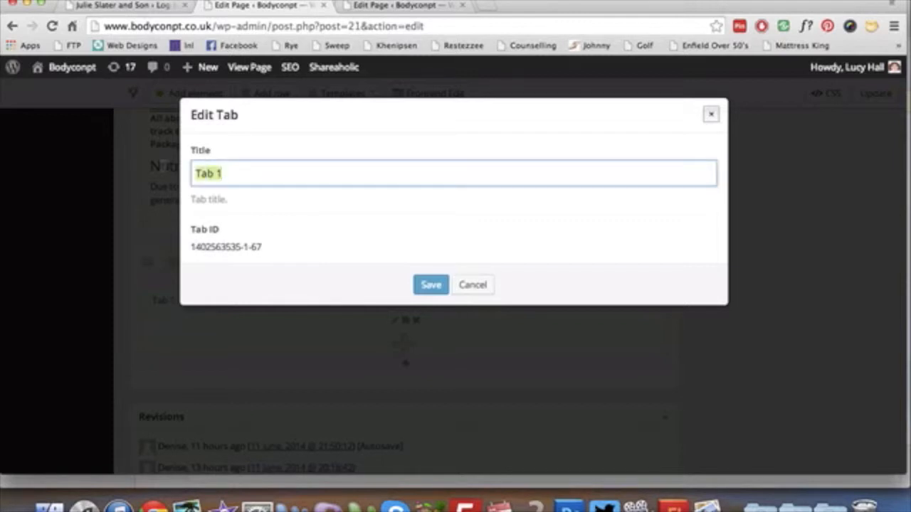
- Rename the first tab to 'Post Natal Packages' and save it
text(Post Na)
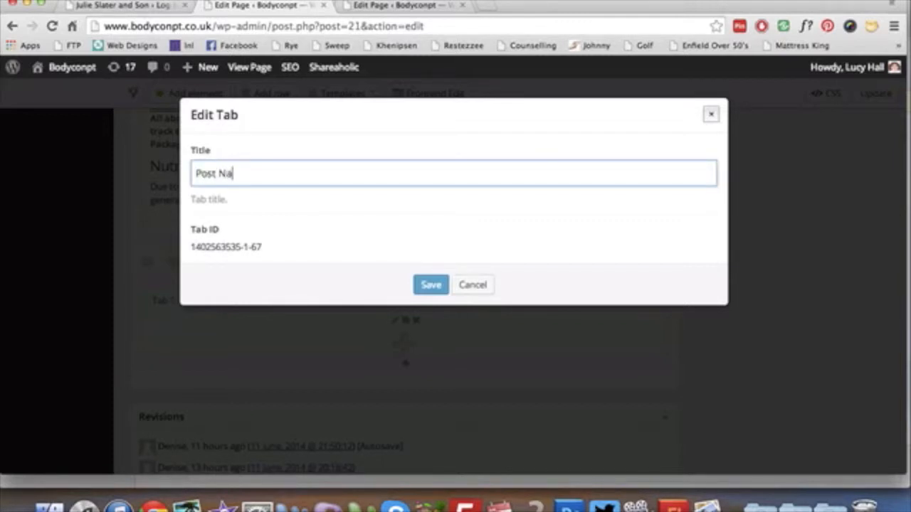
text(tal)
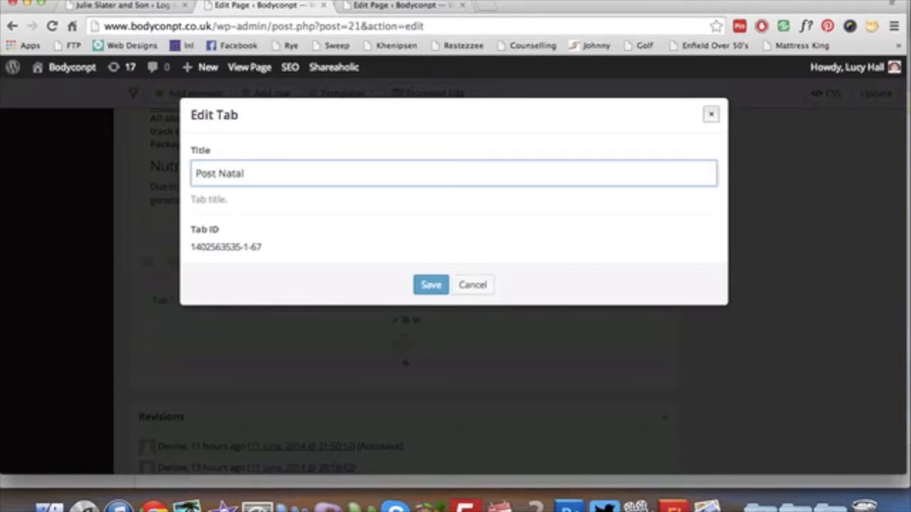
text(Packages)
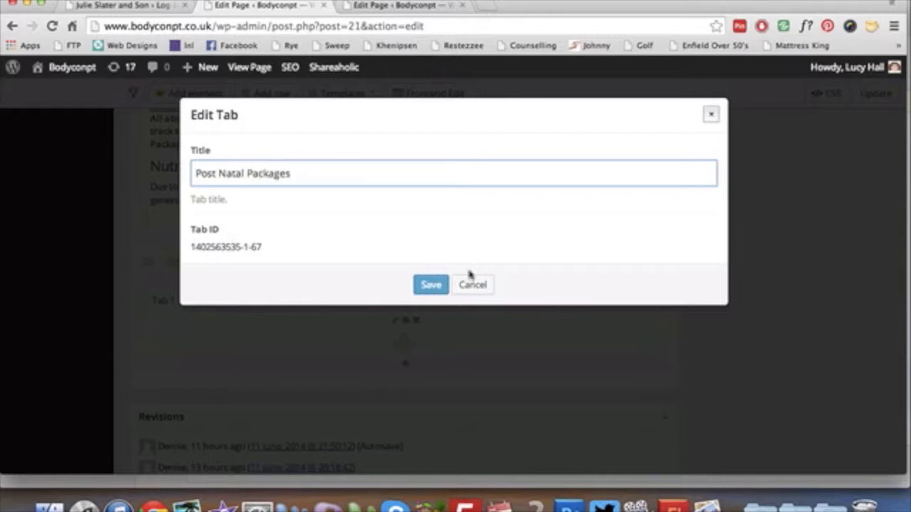
click(430, 285)
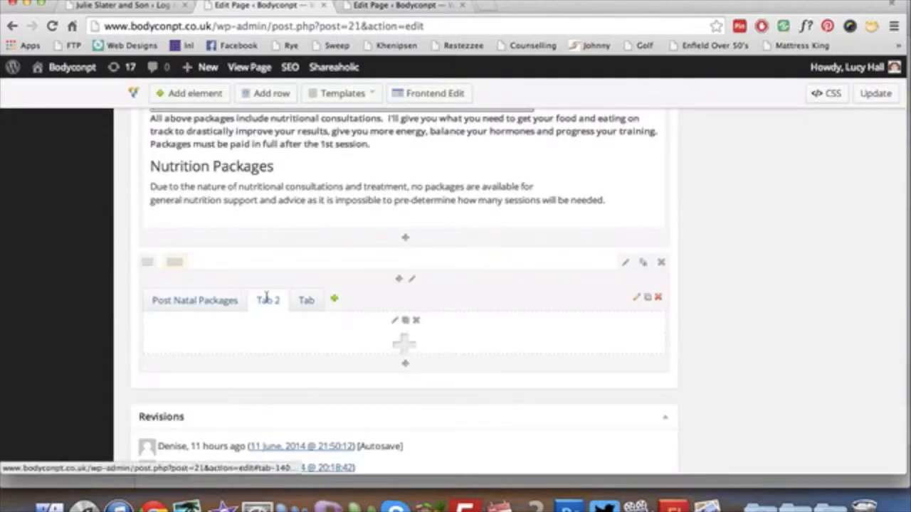
- Fill the Nutrition Packages tab with the 'Due to the nature of nutritional consultations...' notice and save
click(874, 94)
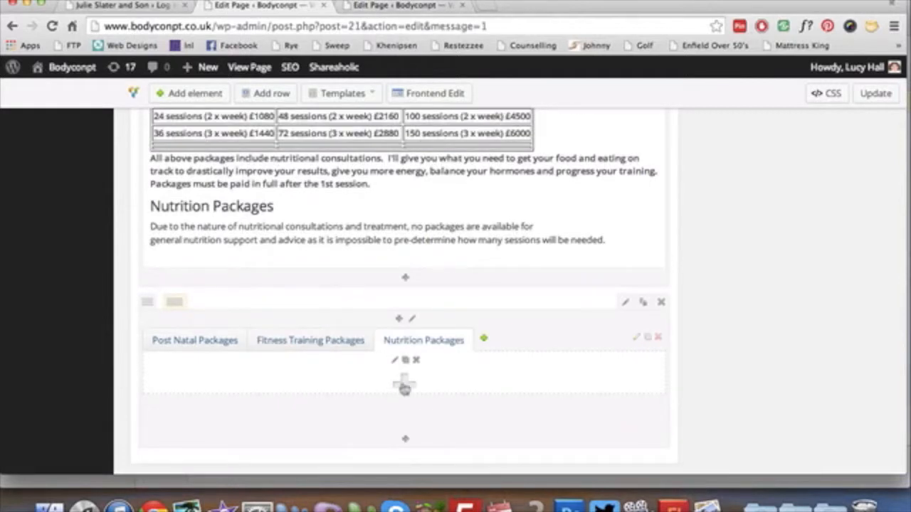
click(405, 385)
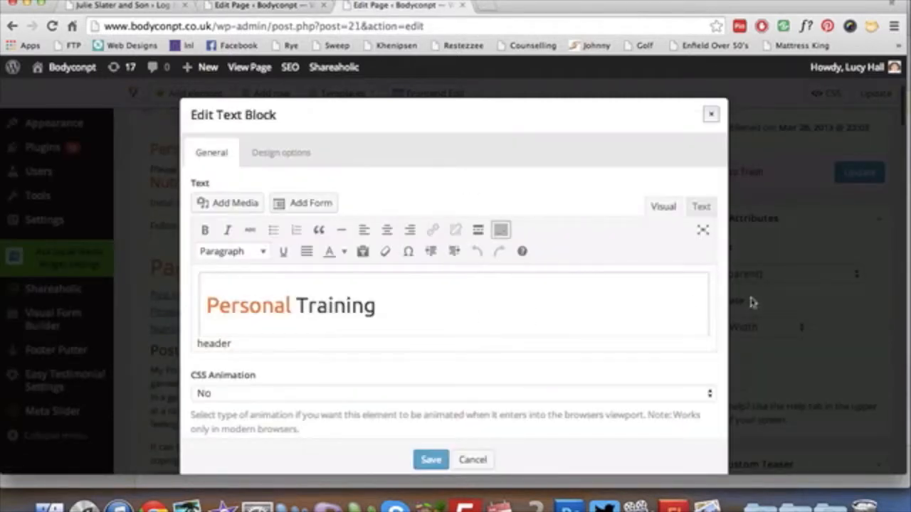
scroll(down, 3)
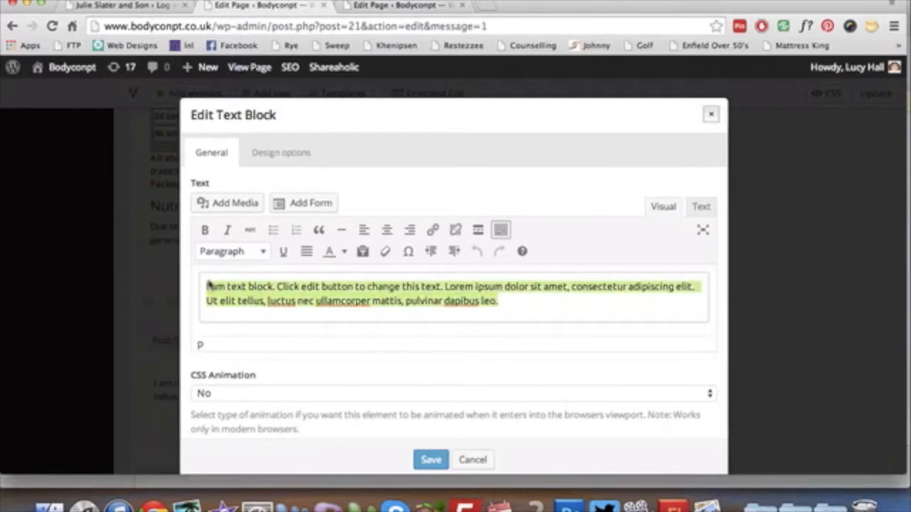
text(Due to the nature of nutritional consultations and treatment, no packages are available for general nutrition support and advice as it is impossible to pre-determine how many sessions will be needed.)
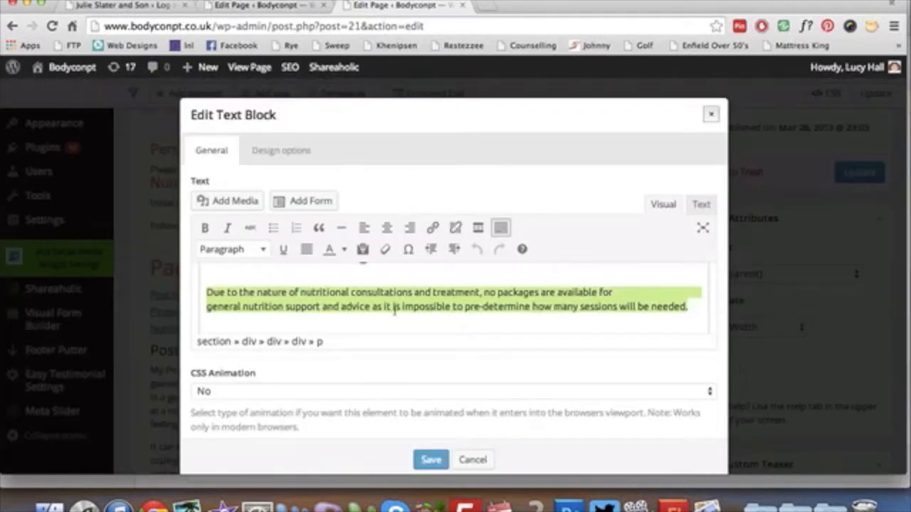
scroll(down, 3)
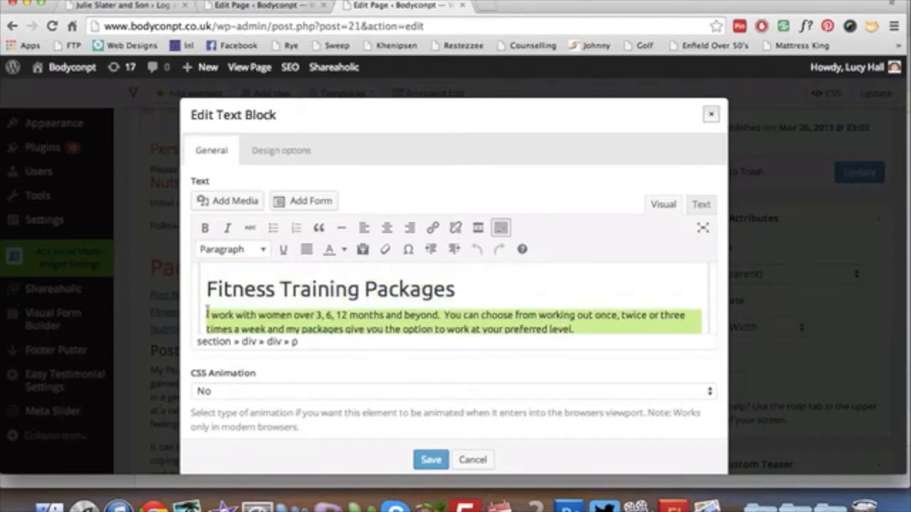
click(430, 459)
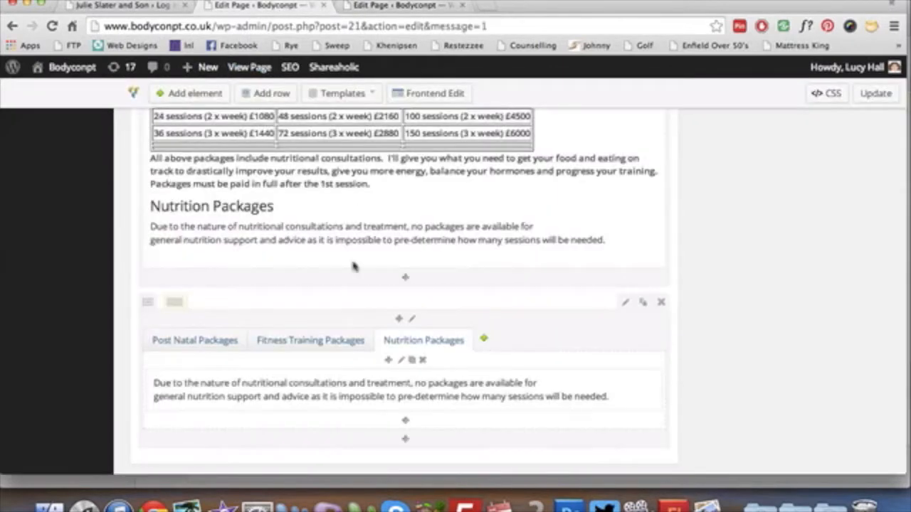
- Update the page and view the live Prices page showing the three filled tabs
scroll(down, 3)
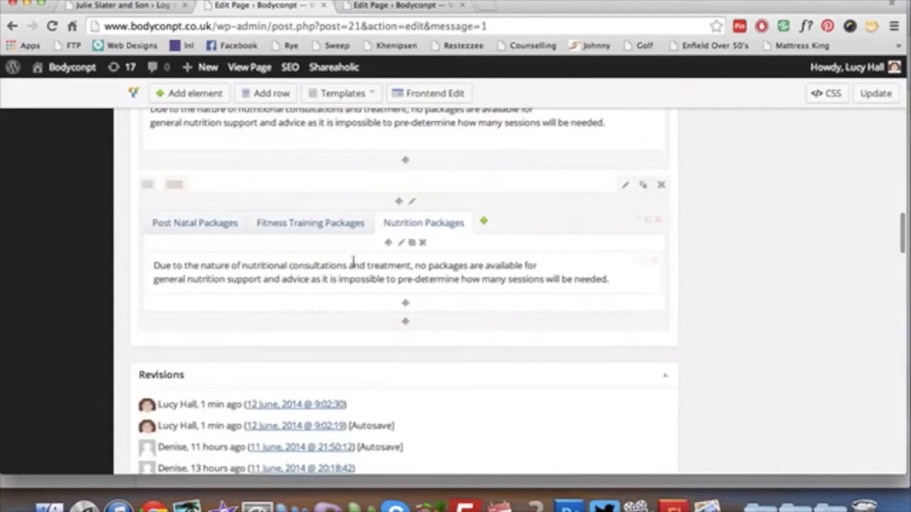
click(310, 222)
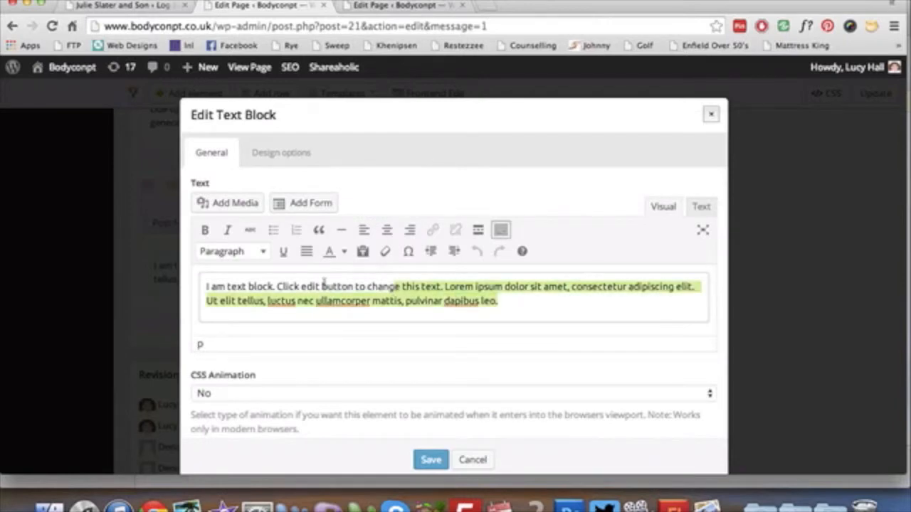
scroll(down, 3)
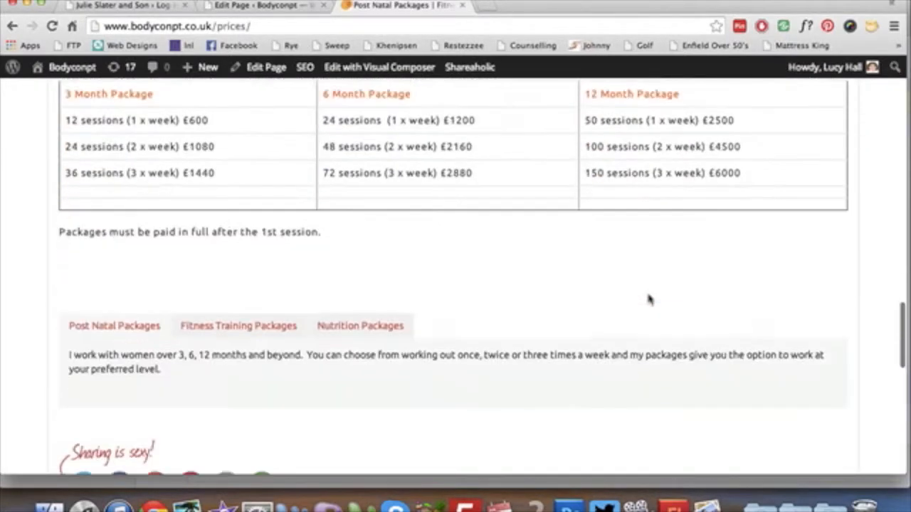
scroll(down, 3)
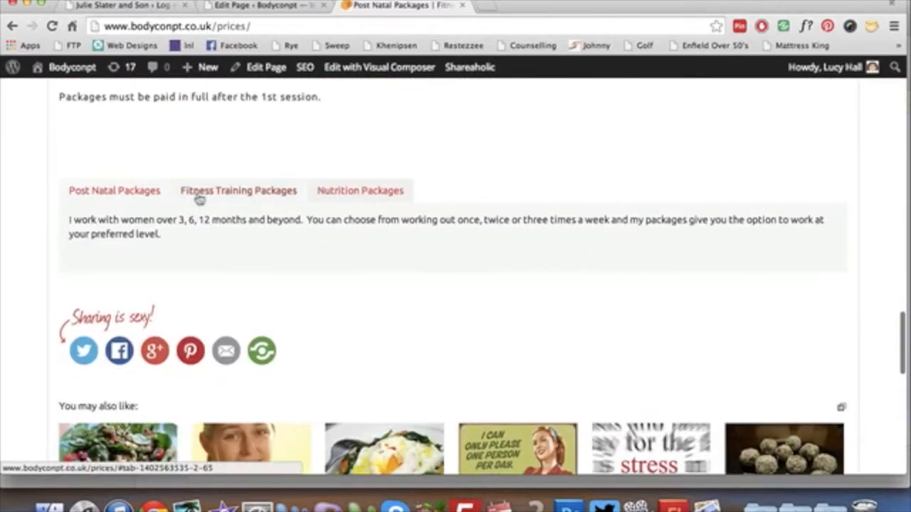